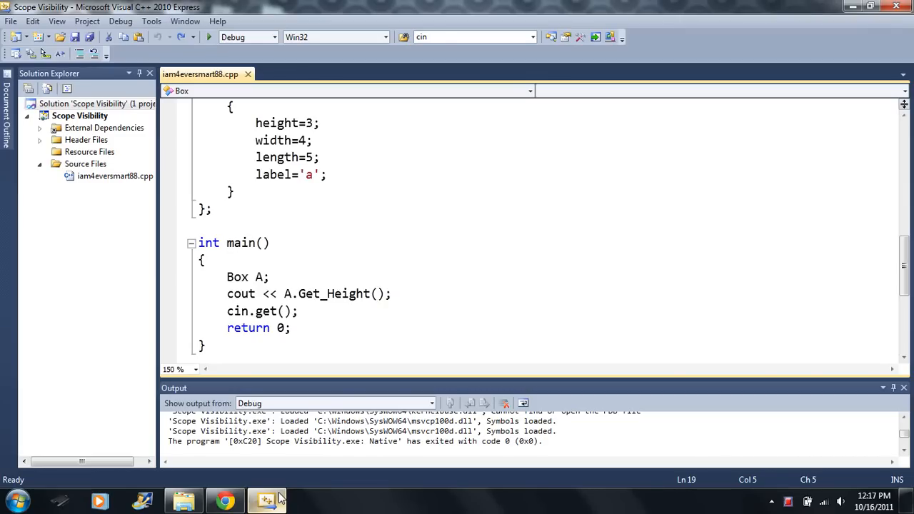
mouse_move(905, 265)
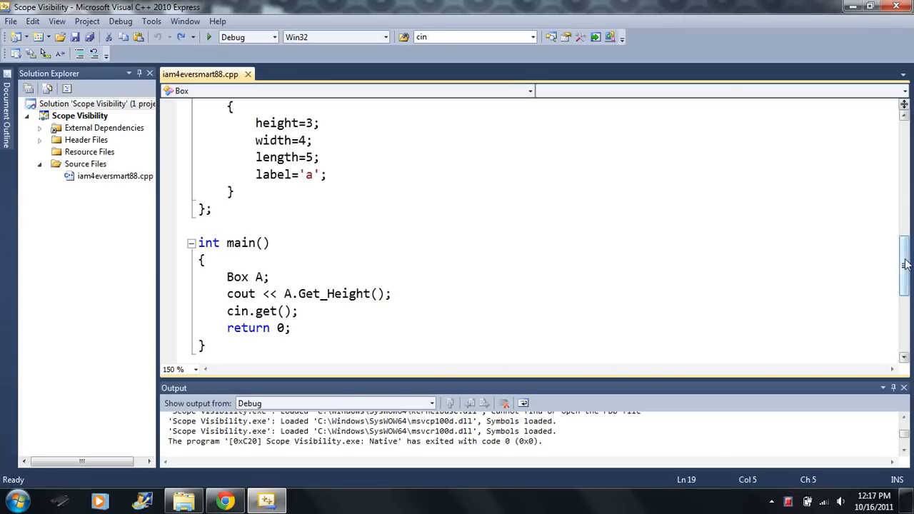
Delete the 'public' and 'private' access labels from the Box struct
scroll(up, 3)
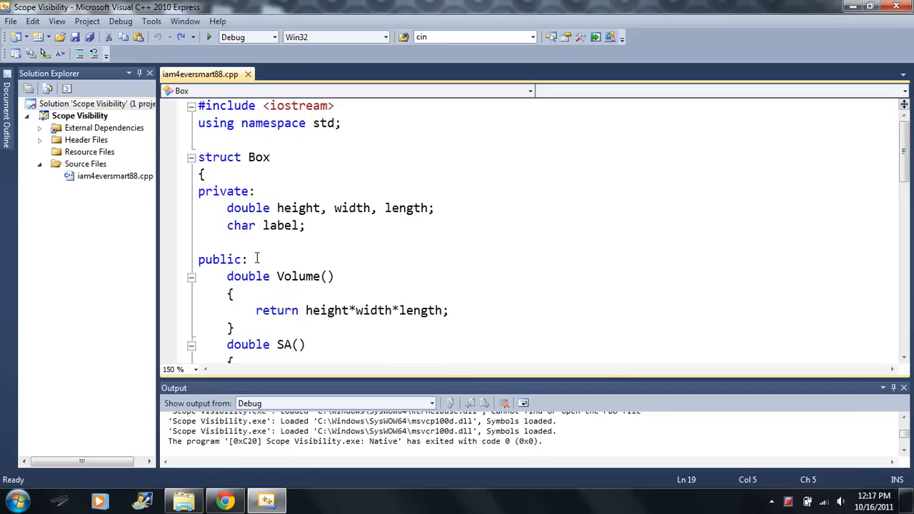
double_click(220, 260)
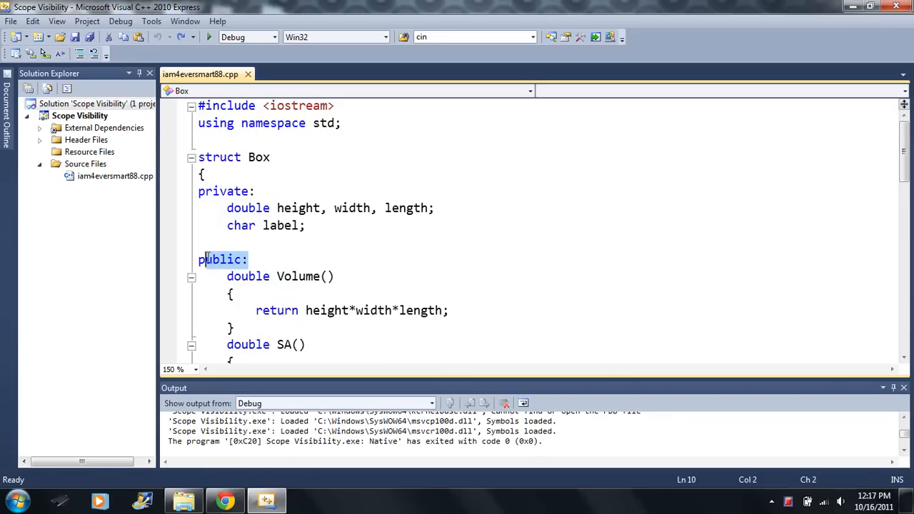
key(Delete)
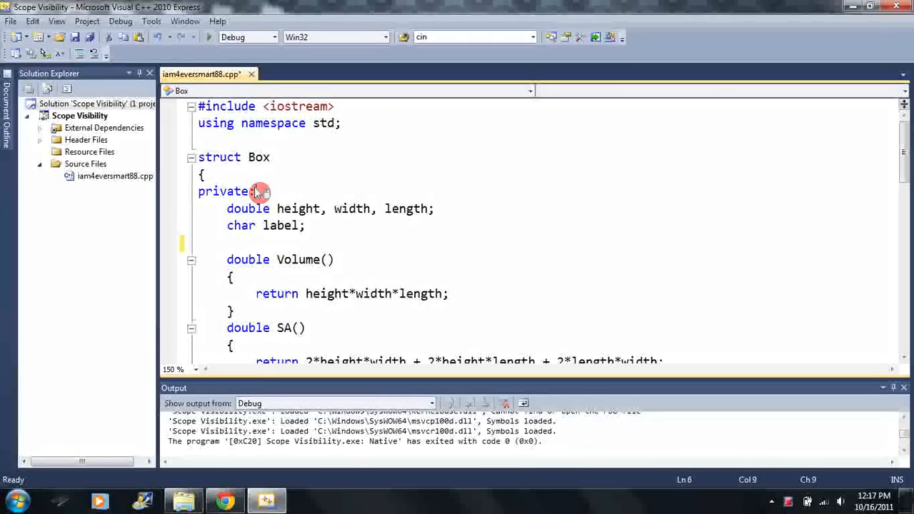
double_click(226, 191)
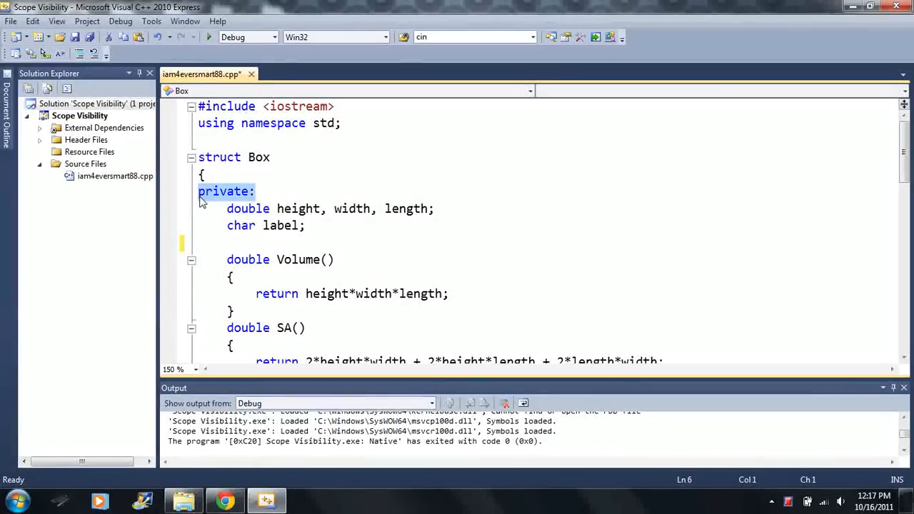
key(Delete)
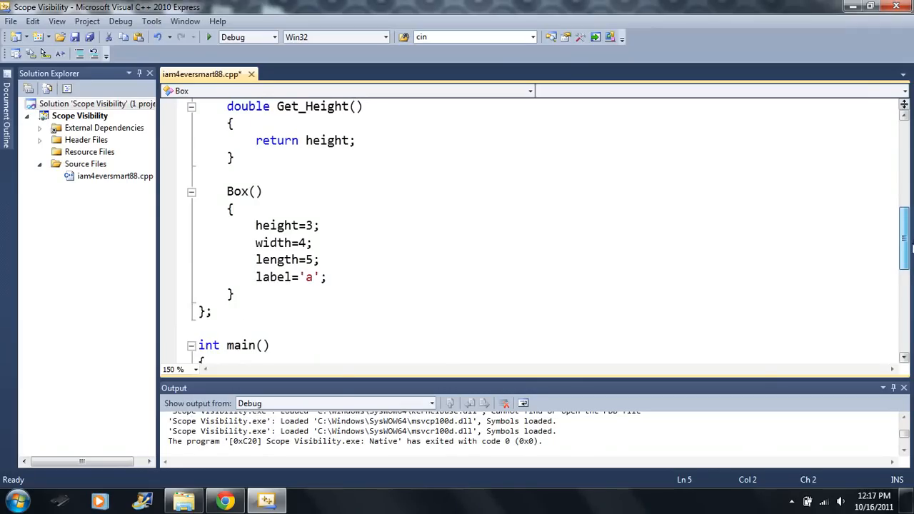
Replace main's height printout line with the assignment A.height = 7
scroll(down, 3)
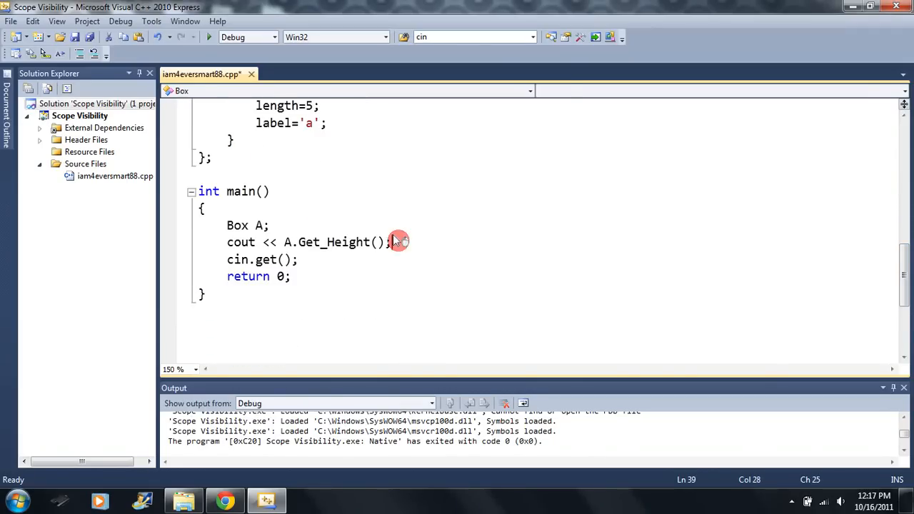
triple_click(307, 243)
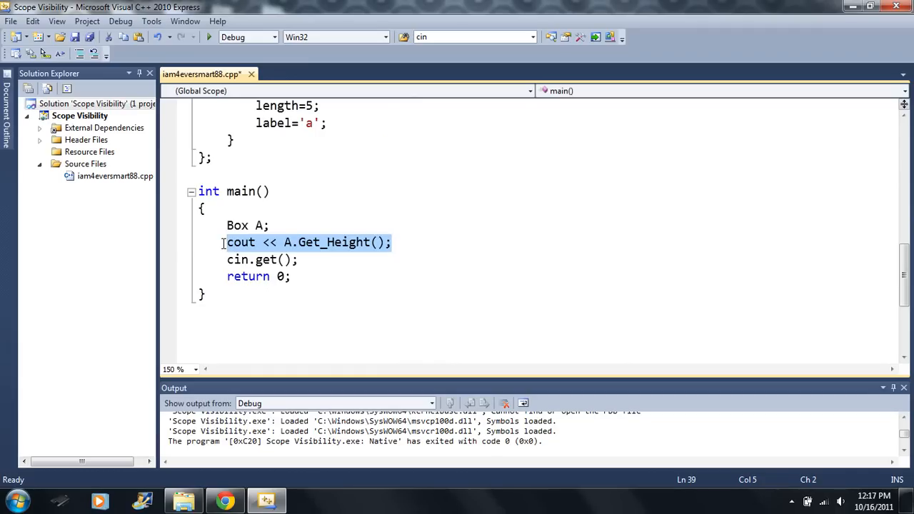
text(A.)
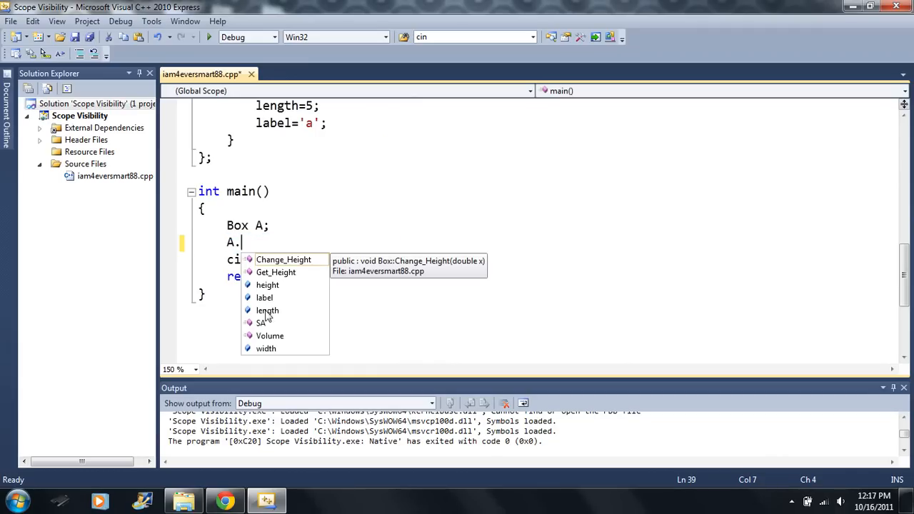
mouse_move(266, 285)
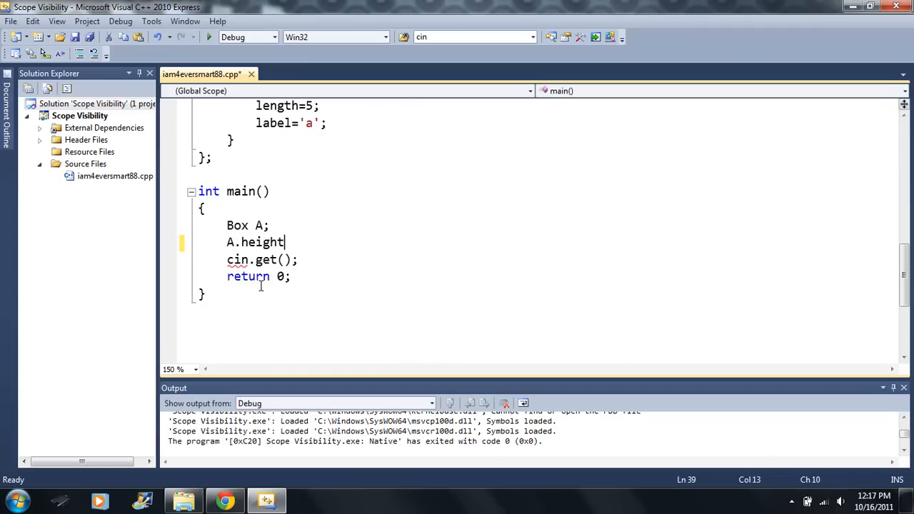
text(.)
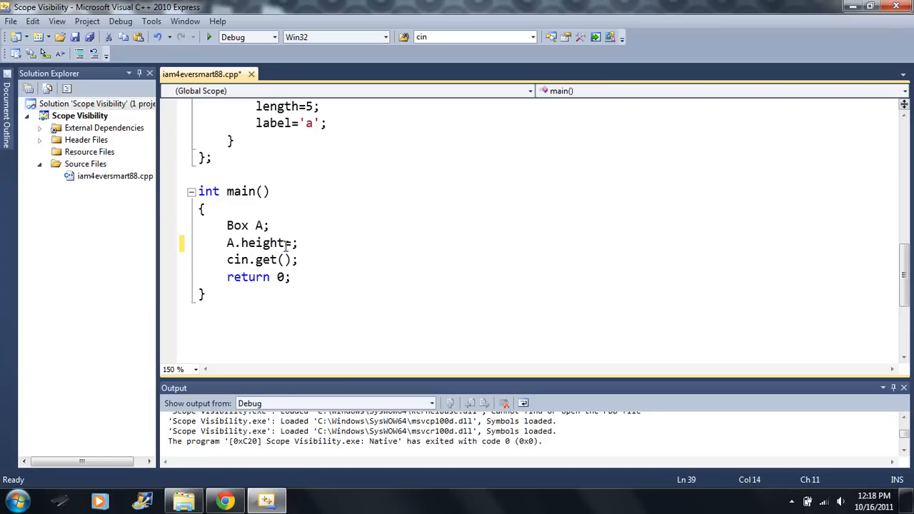
text(7)
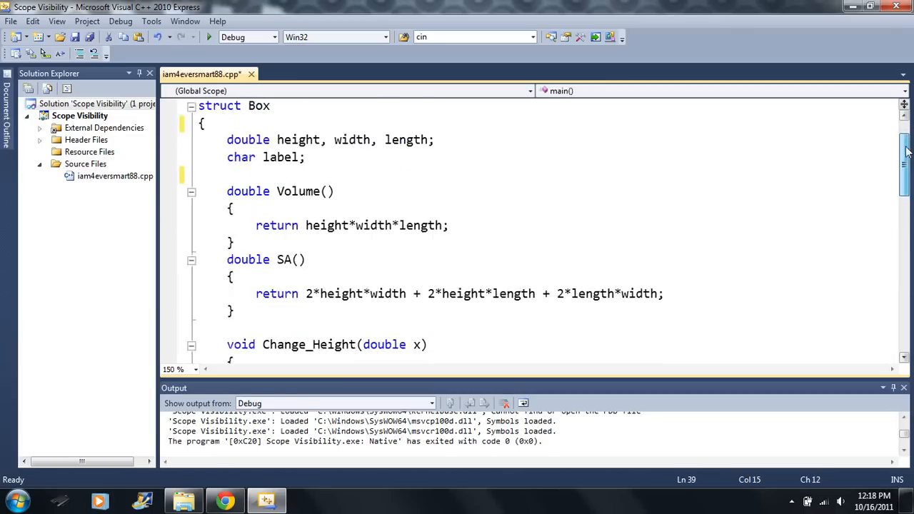
scroll(down, 3)
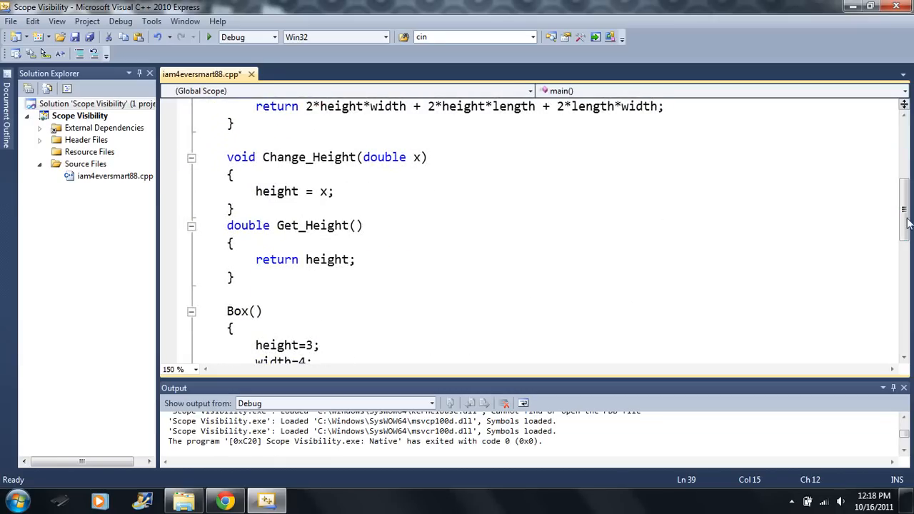
scroll(down, 3)
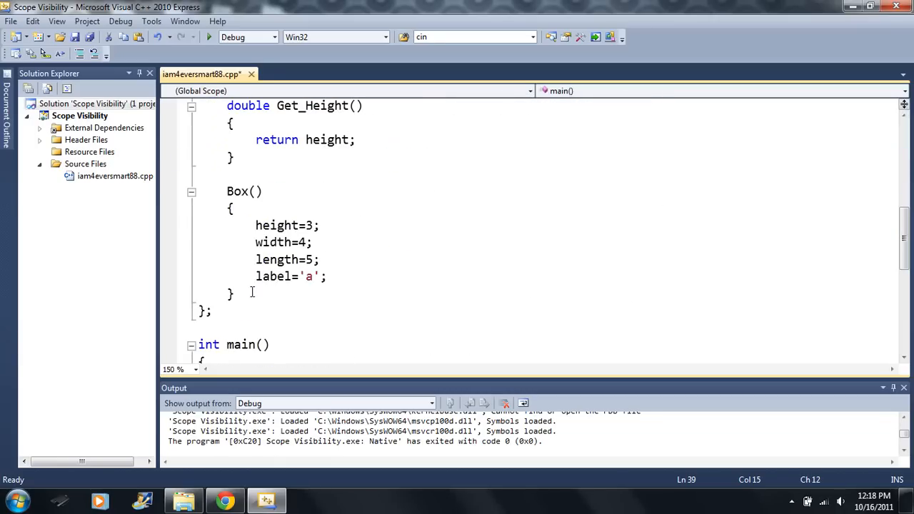
drag(228, 175, 235, 295)
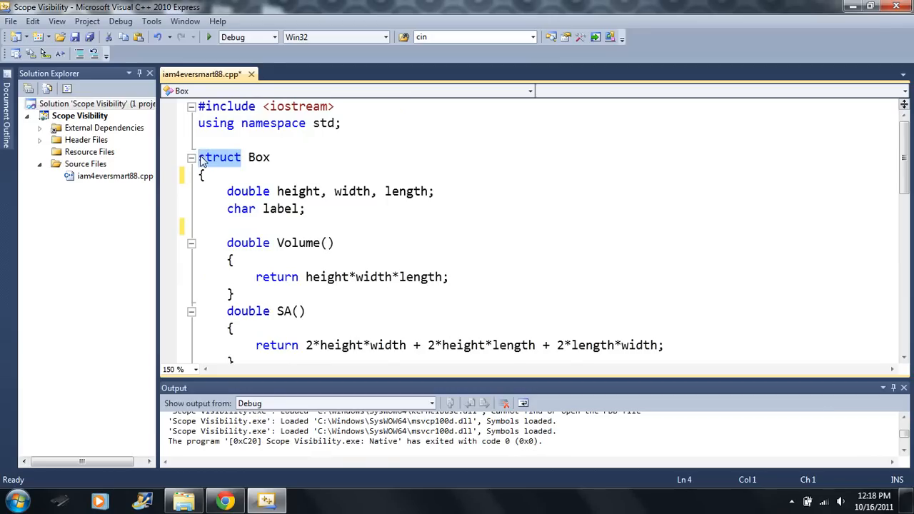
Declare Box as a class and trim main's assignment back to 'A.' to list its members
text(class)
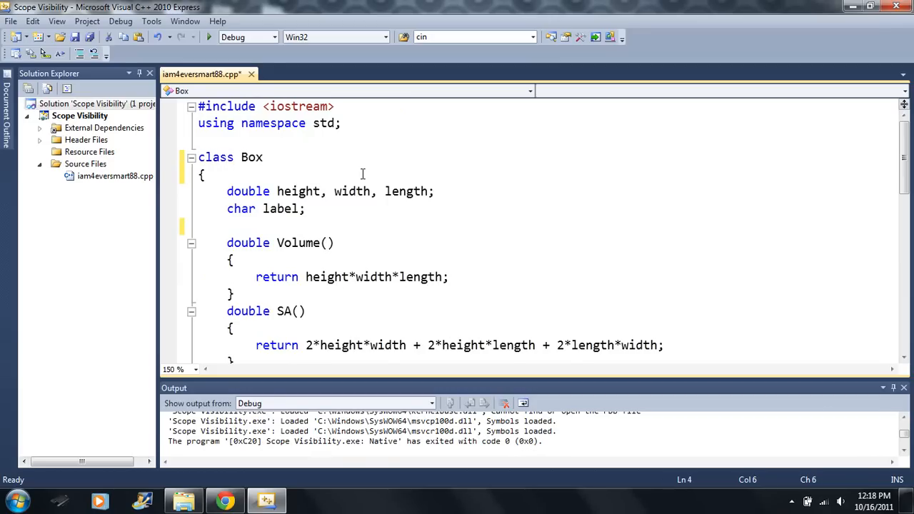
scroll(down, 3)
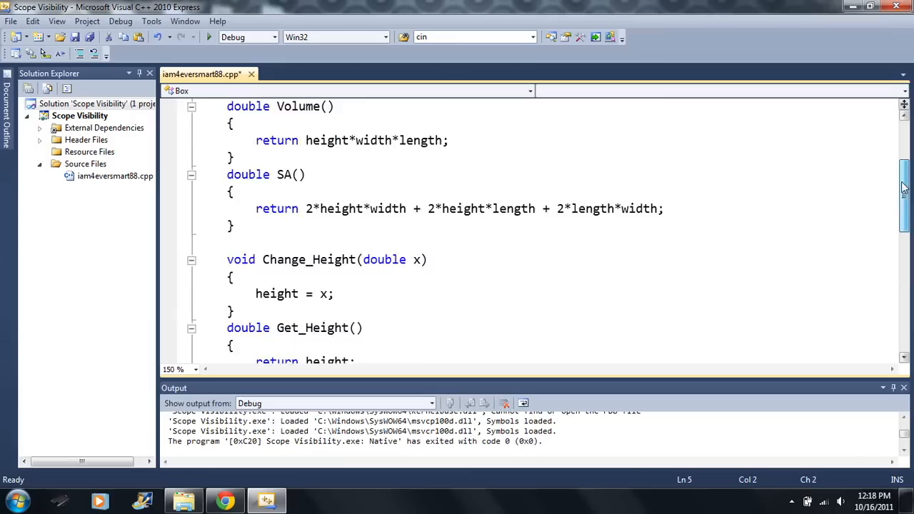
scroll(down, 3)
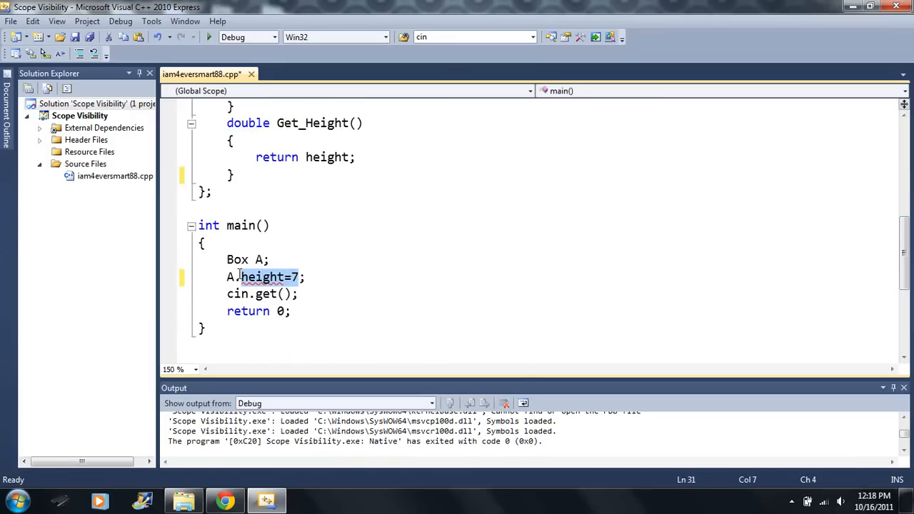
key(Delete)
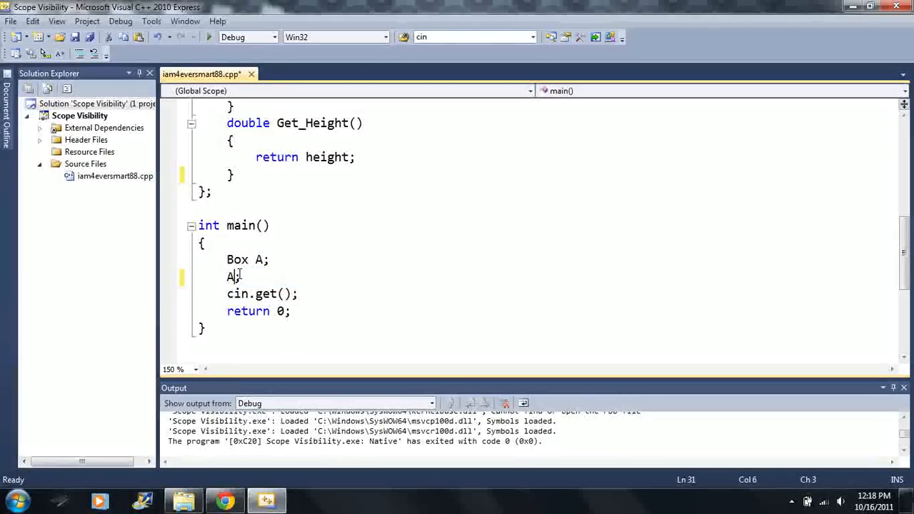
text(.)
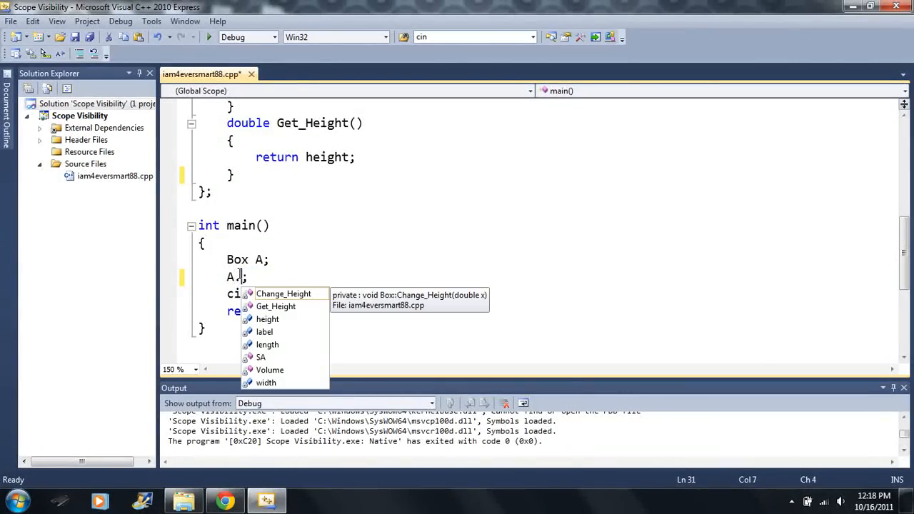
mouse_move(265, 313)
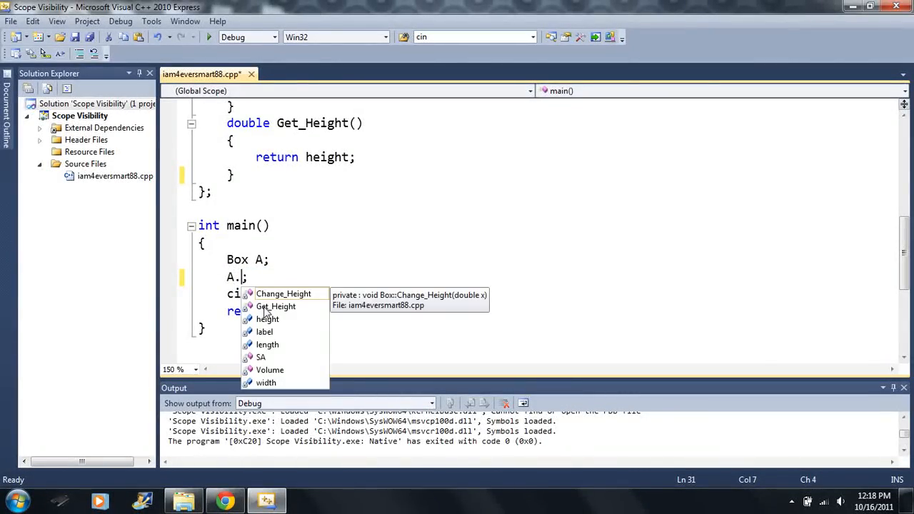
mouse_move(264, 331)
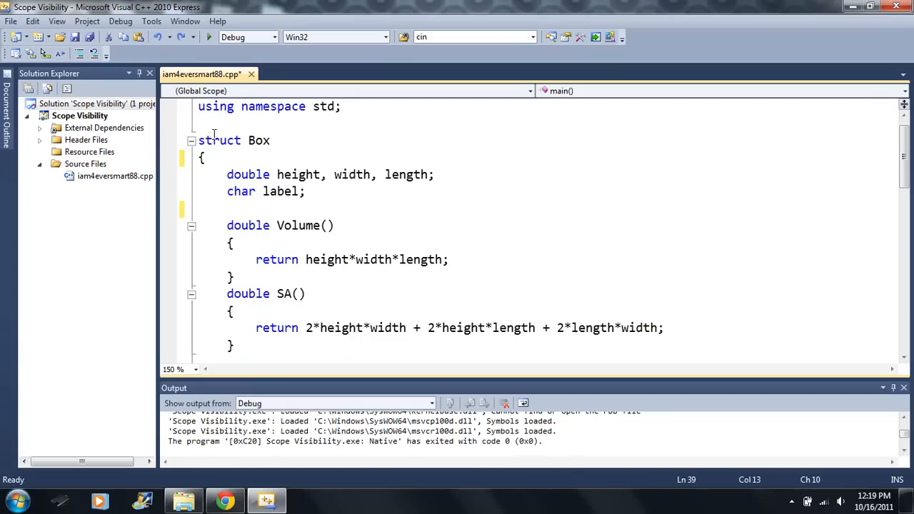
Expand the Box class definition and delete the A.height statement and its empty line from main
click(192, 142)
text(cla)
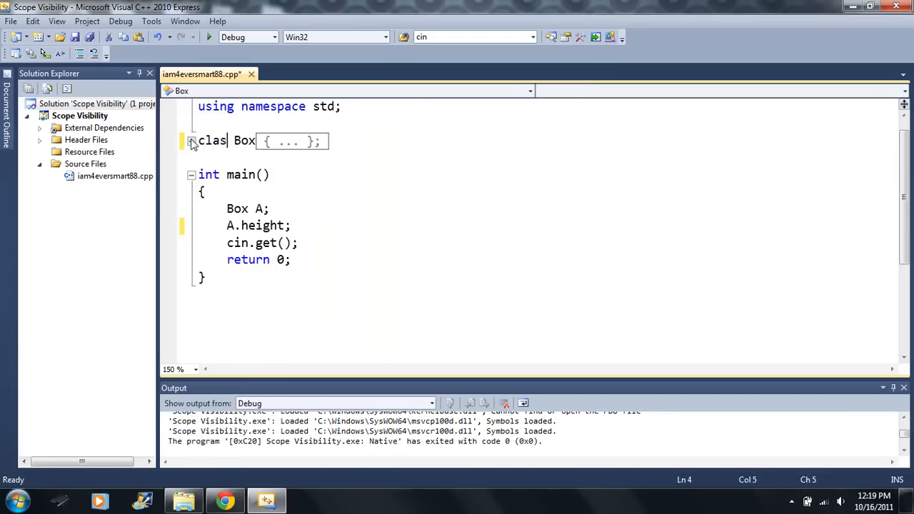
click(192, 142)
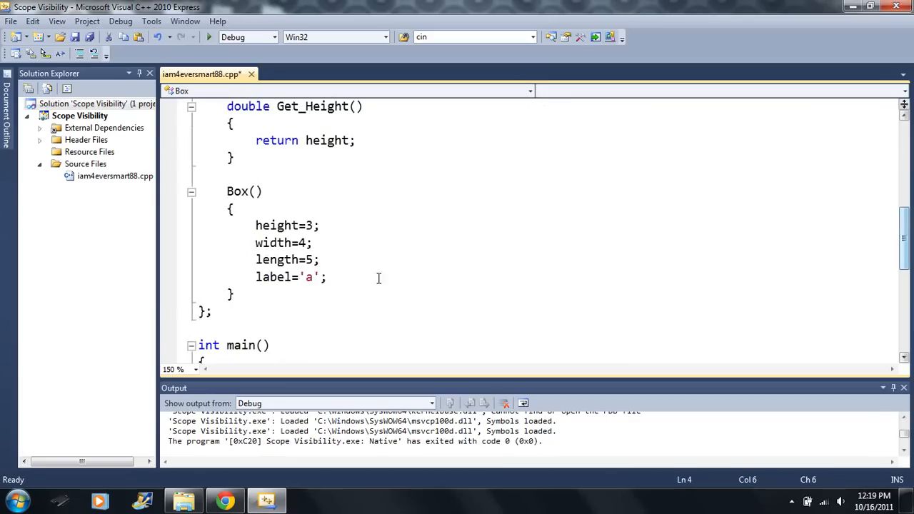
drag(227, 191, 234, 294)
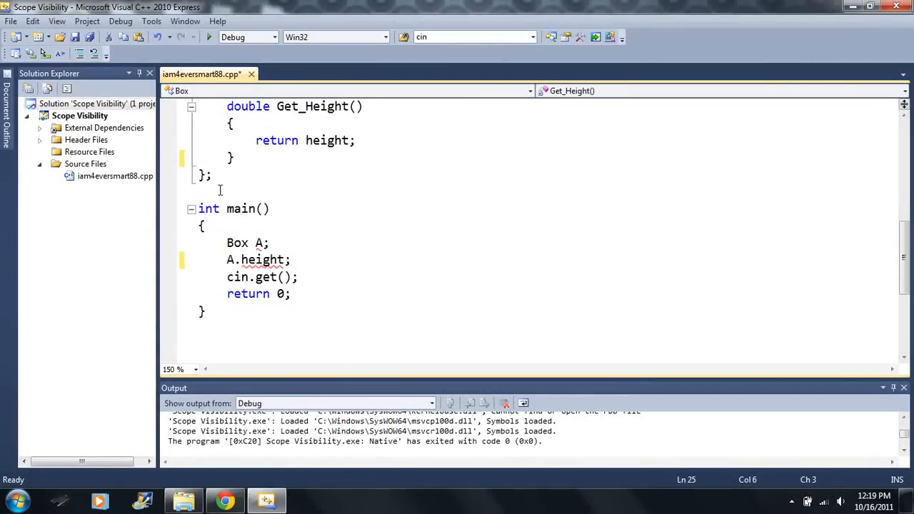
double_click(263, 260)
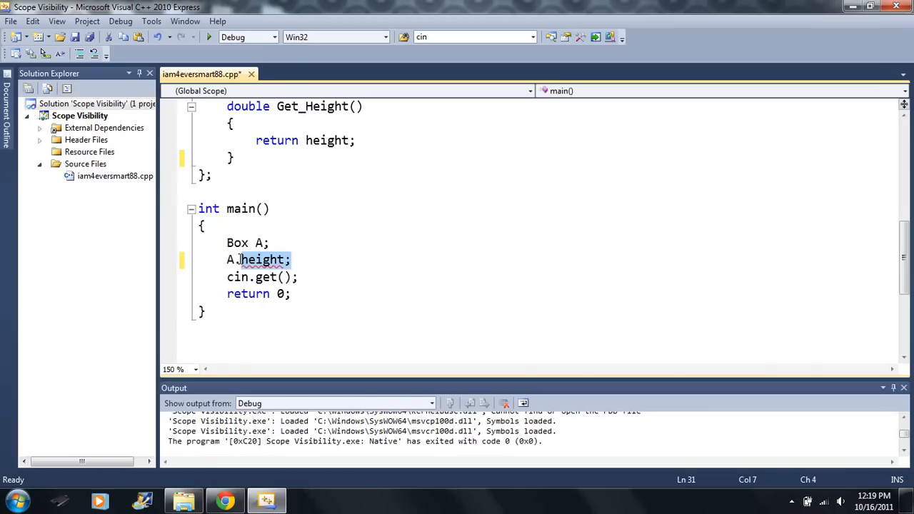
key(Delete)
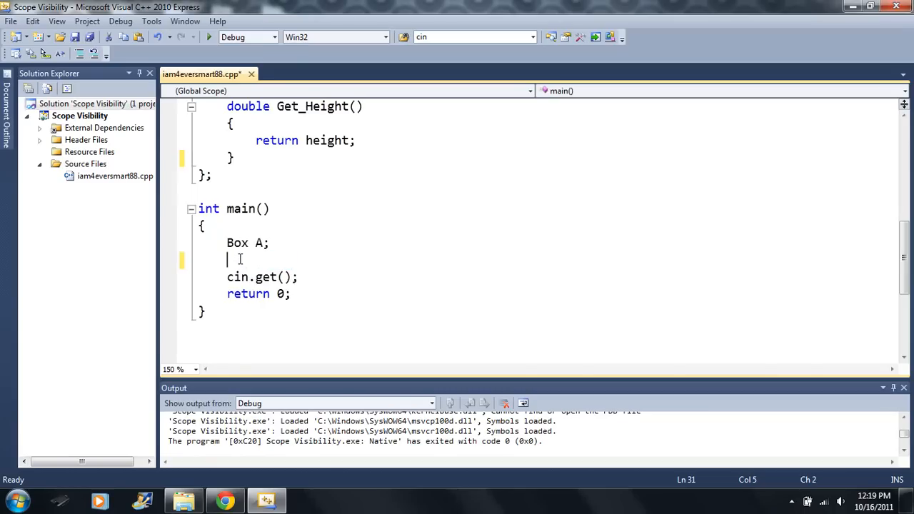
key(Backspace)
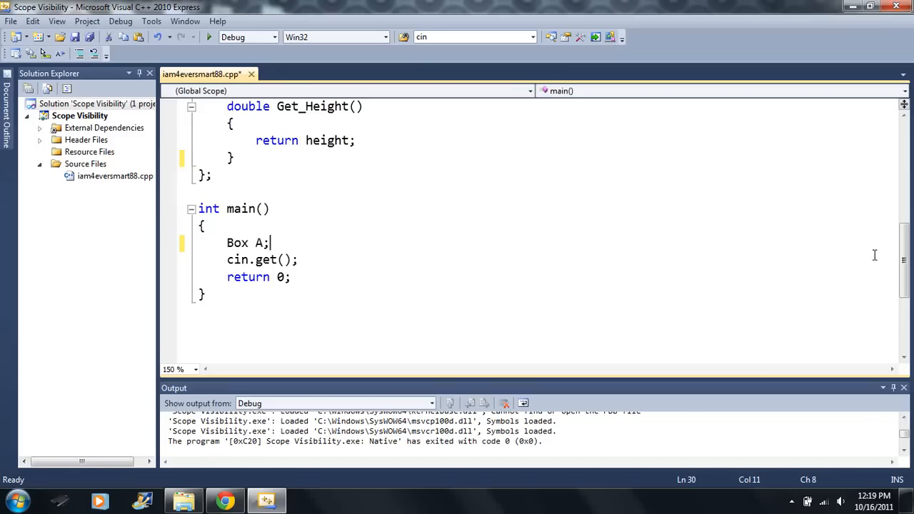
scroll(up, 3)
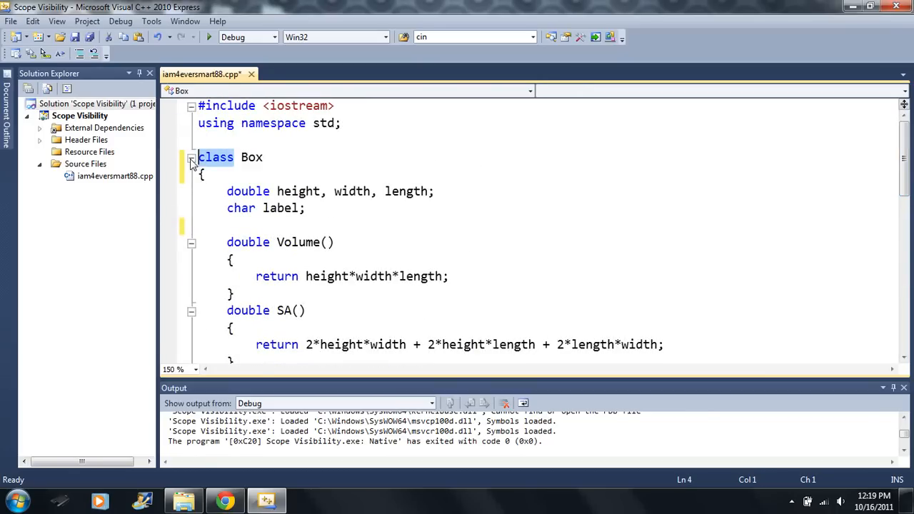
Retype struct back to class and add a 'private' label at the top of Box's body
text(struct)
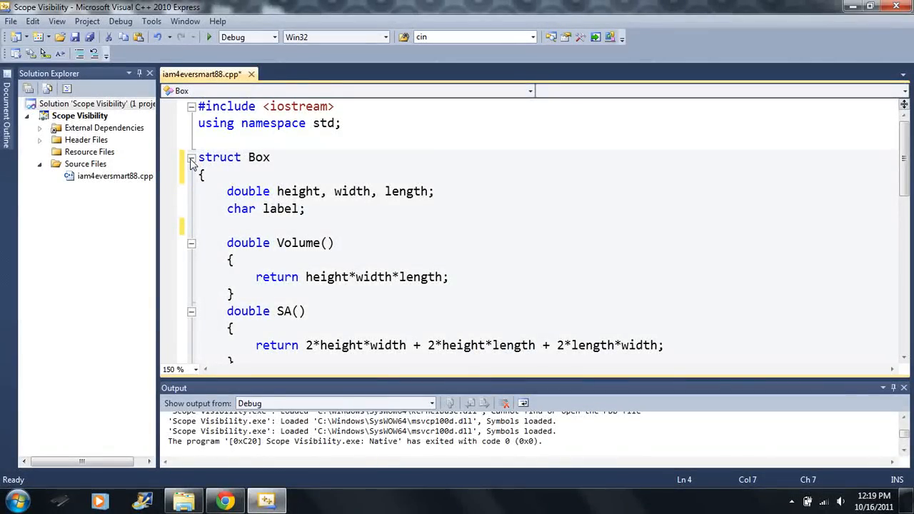
click(243, 157)
text(l)
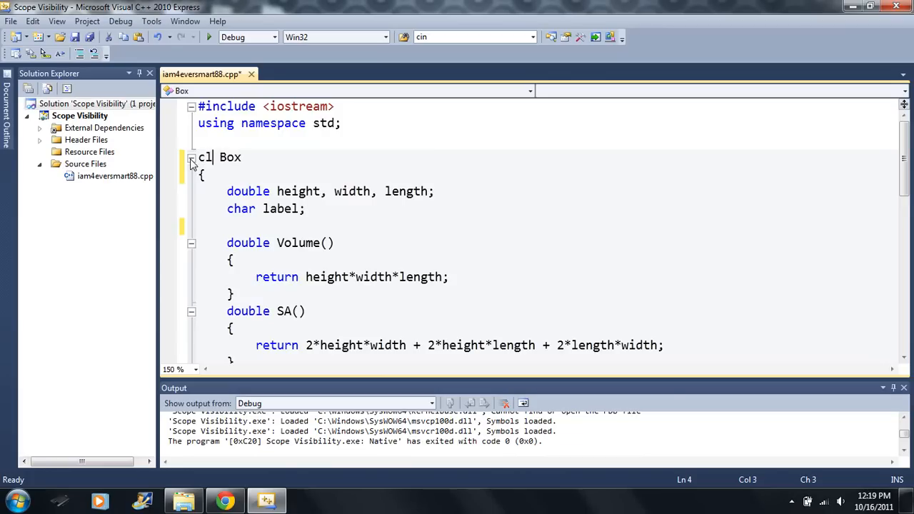
text(ass)
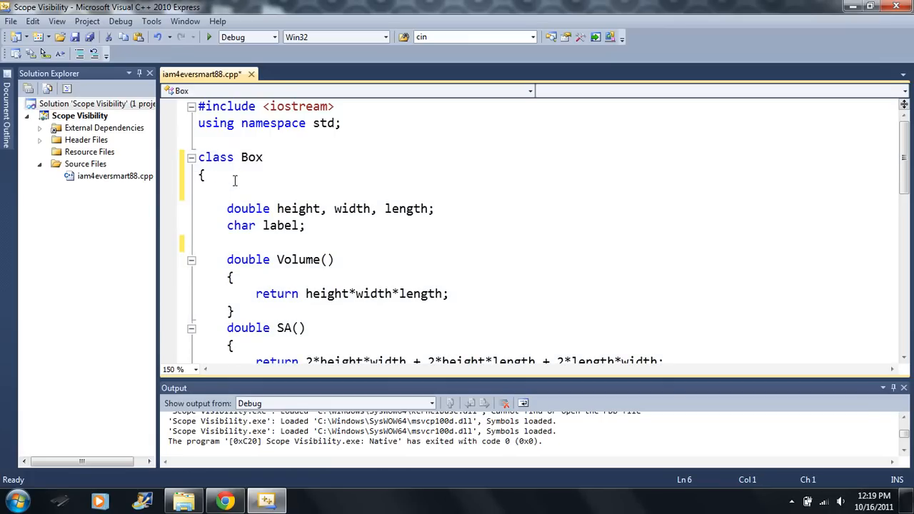
text(private:)
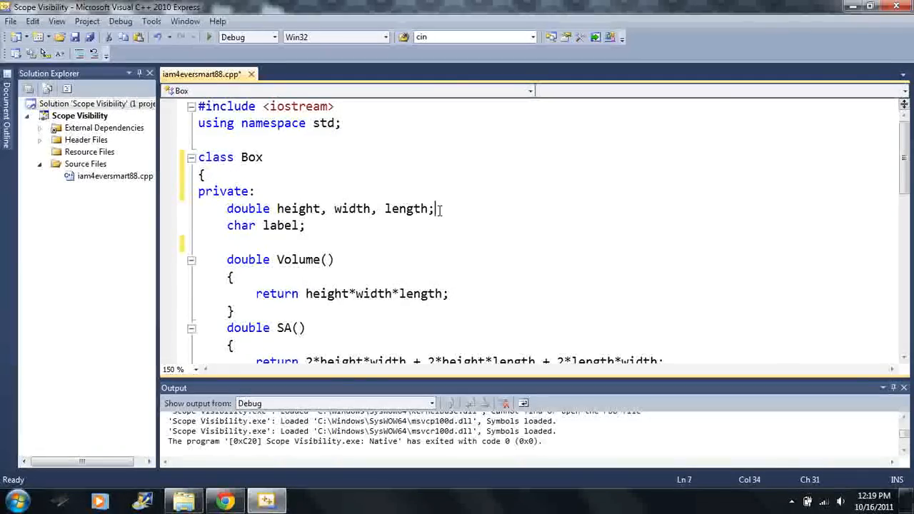
Add a 'public:' label before char label and start an A member access in main
key(enter)
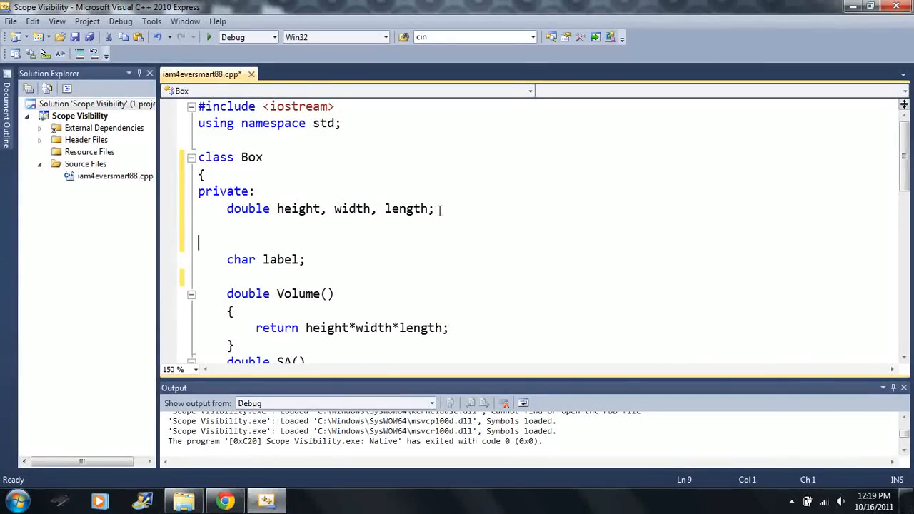
text(public)
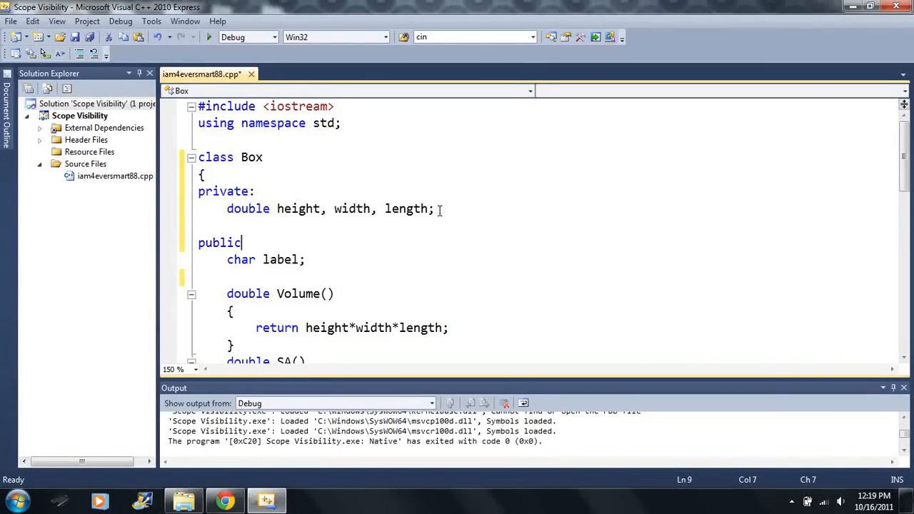
text(:)
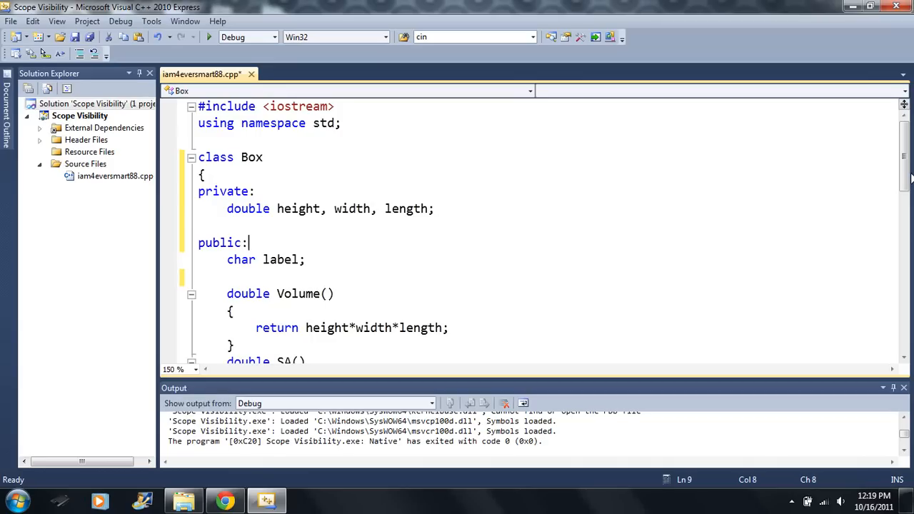
scroll(down, 3)
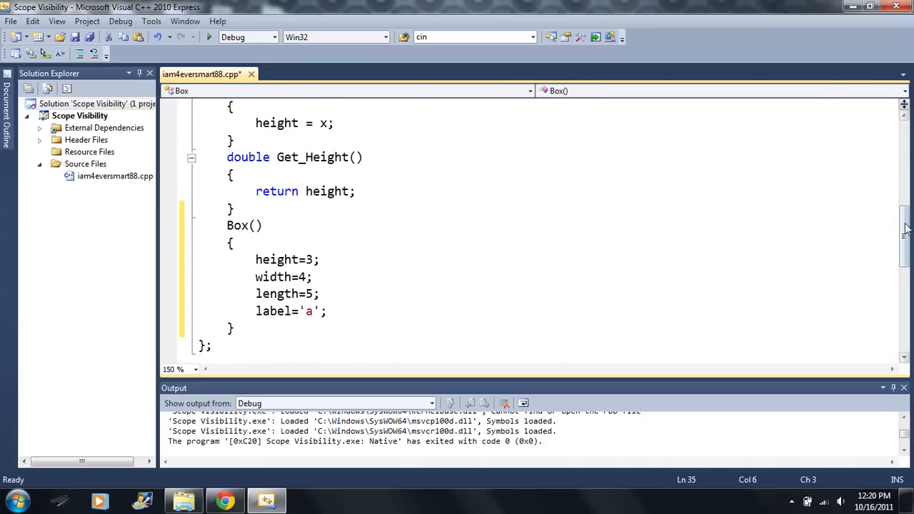
scroll(down, 3)
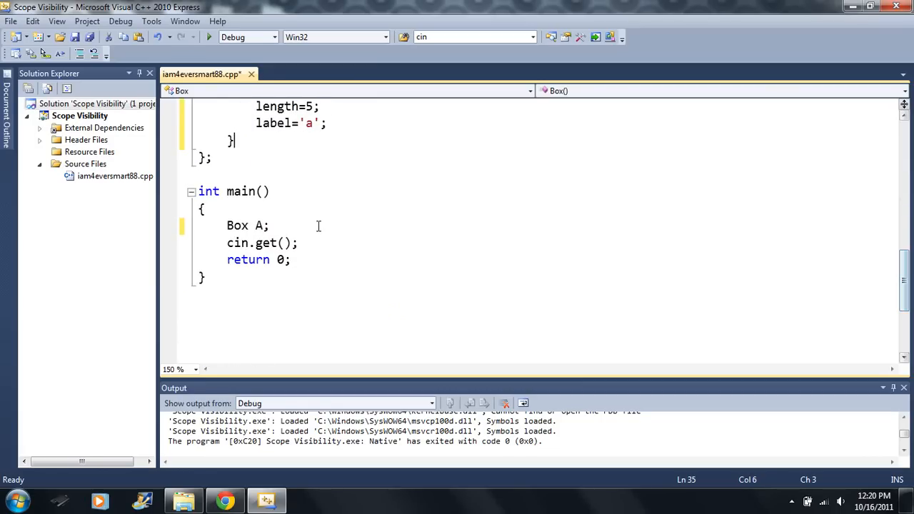
text(A)
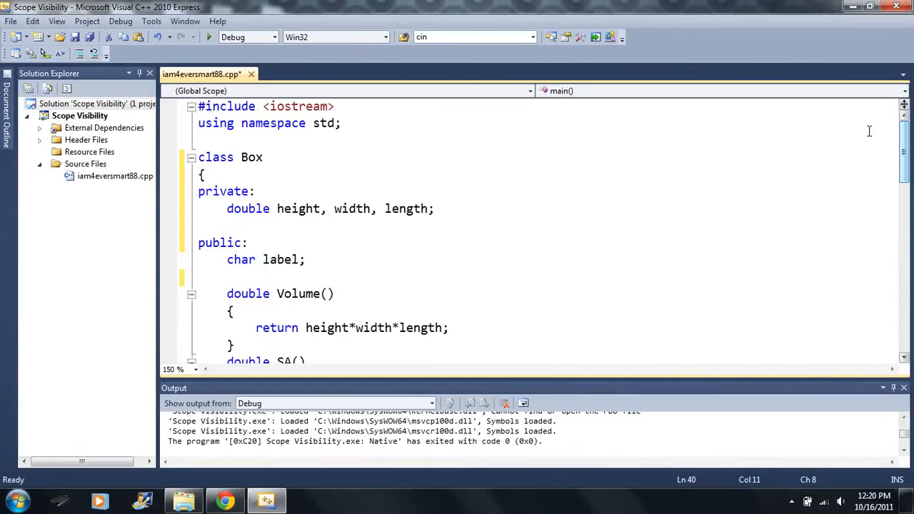
double_click(214, 157)
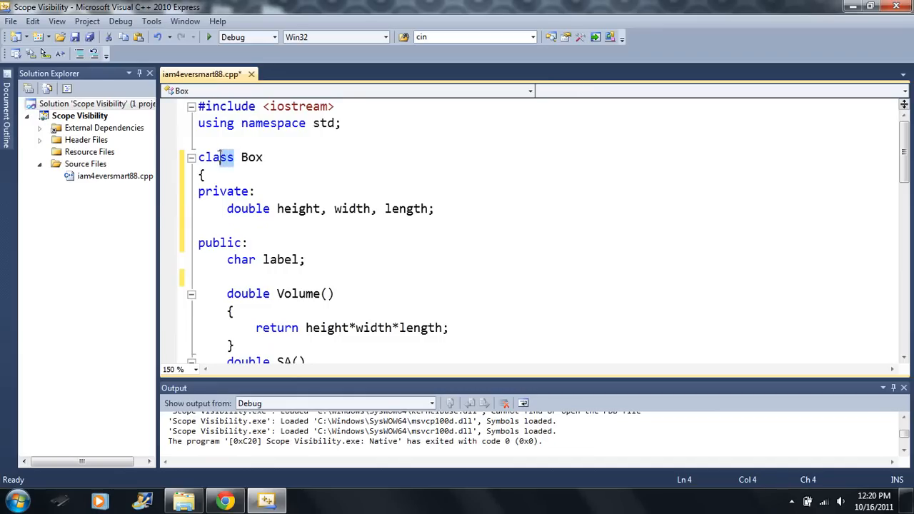
text(str)
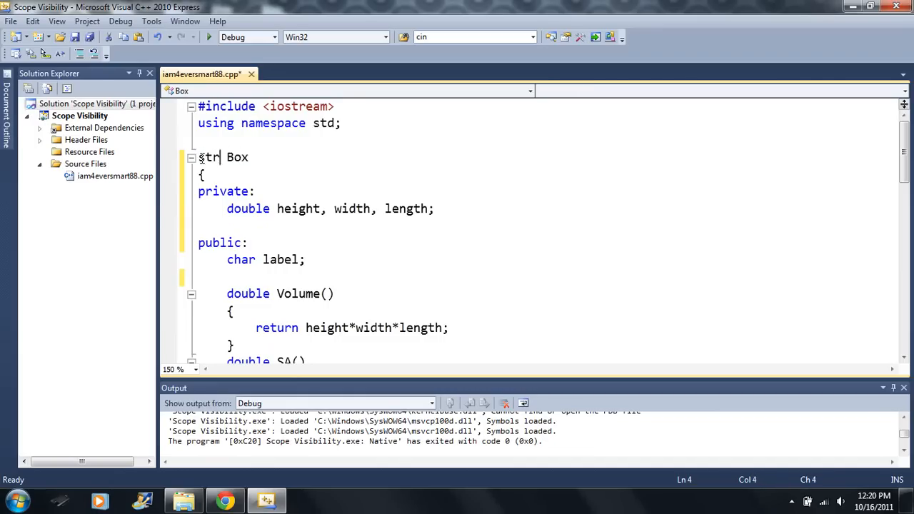
text(uct)
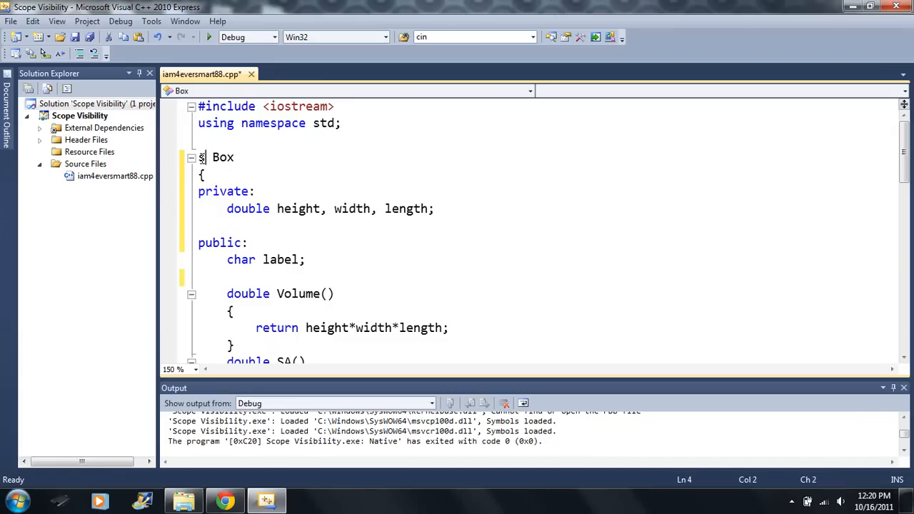
text(class)
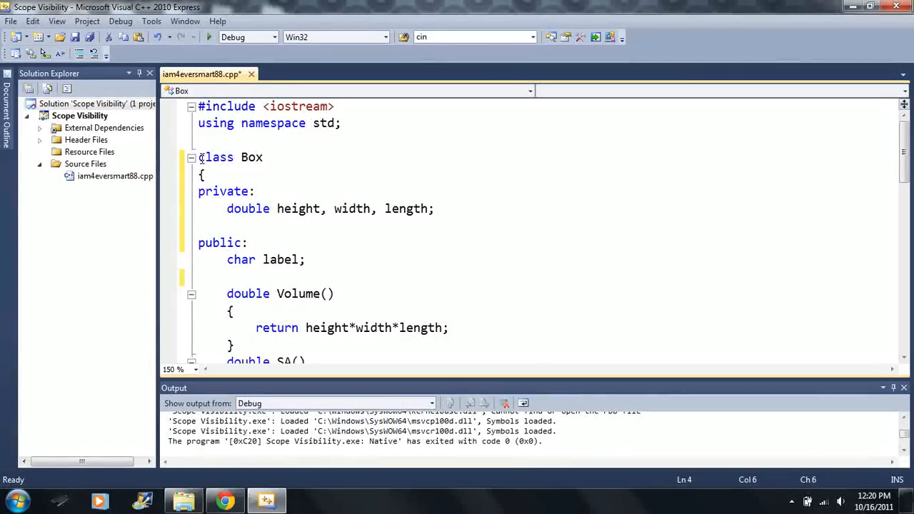
click(235, 157)
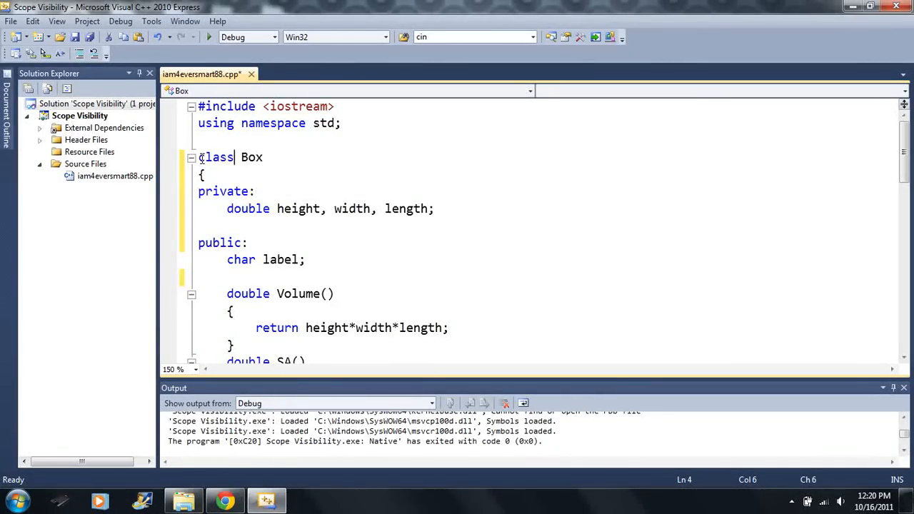
click(200, 157)
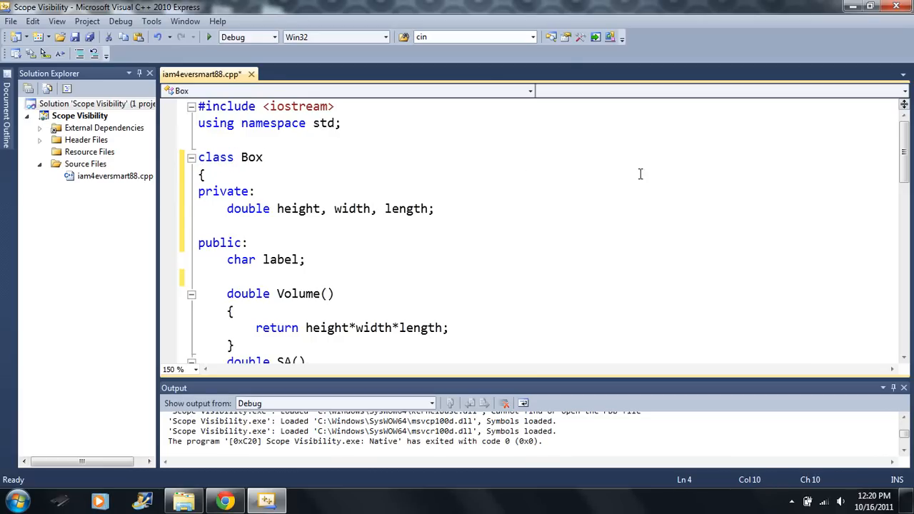
Retype Box's 'private:' label as 'public:'
scroll(down, 3)
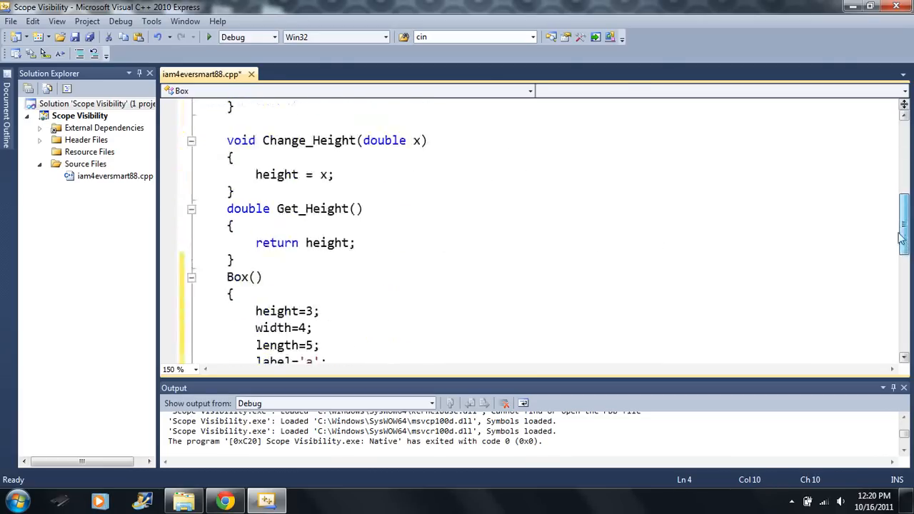
scroll(down, 3)
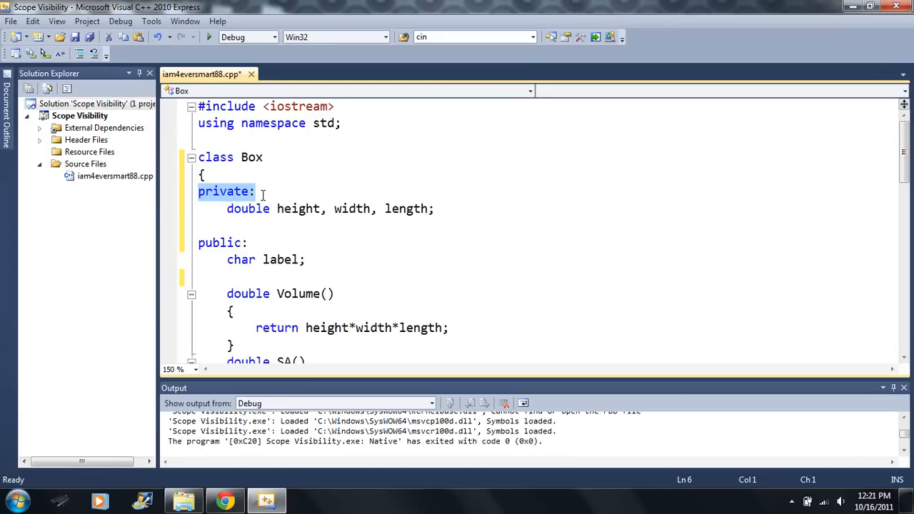
text(publ)
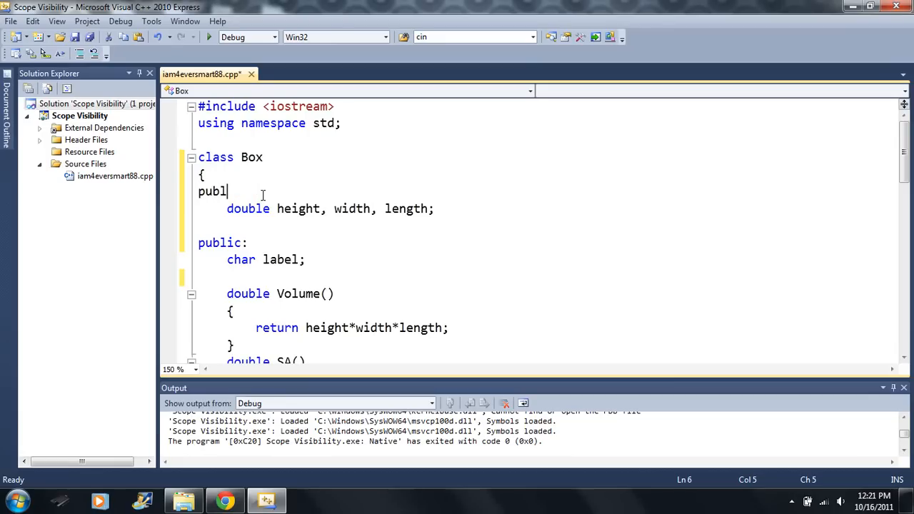
text(ic:)
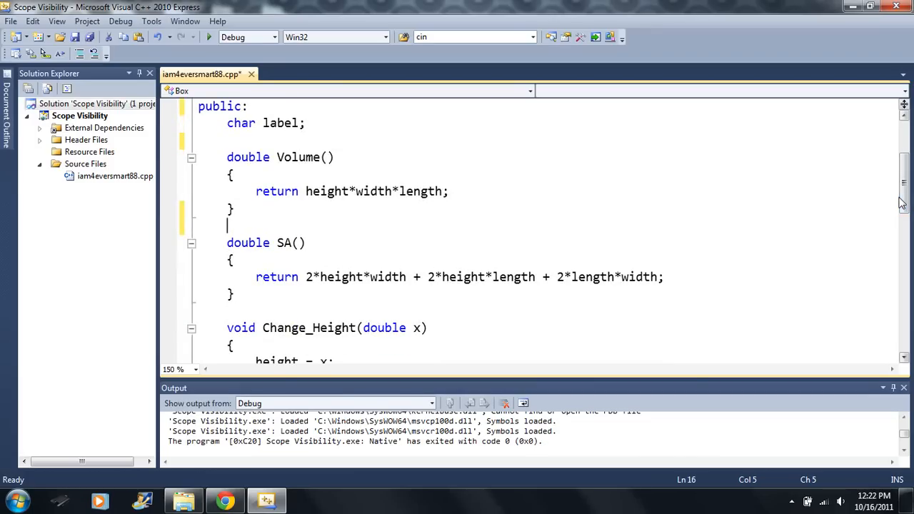
Add 'private:' above SA() and a 'public' label after Change_Height, before Get_Height
text(pri)
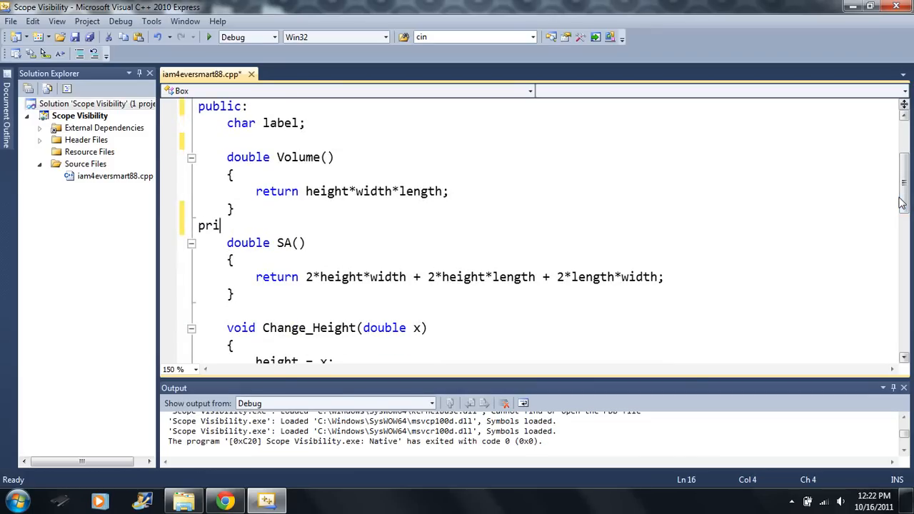
text(vate:)
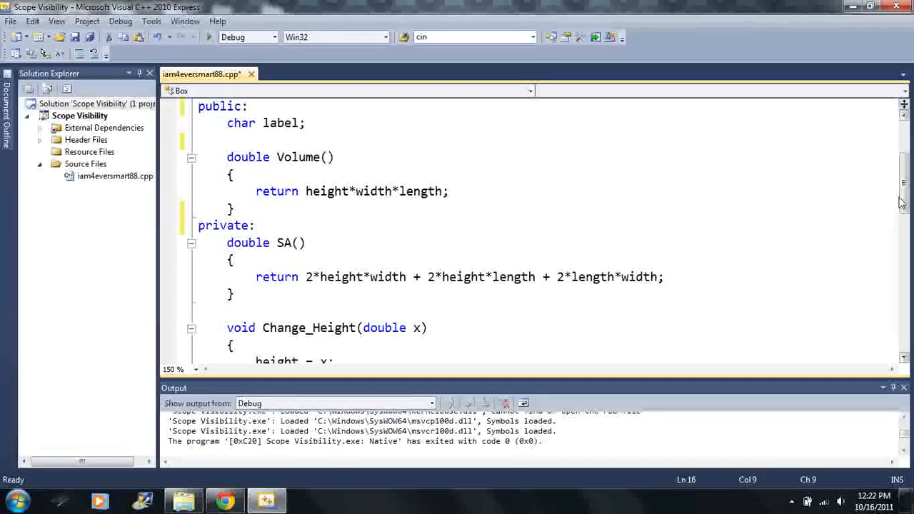
scroll(down, 3)
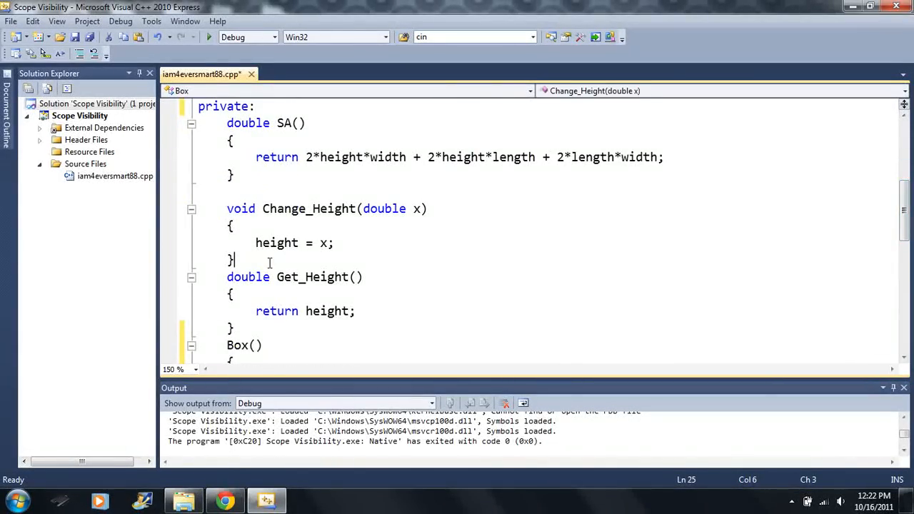
key(enter)
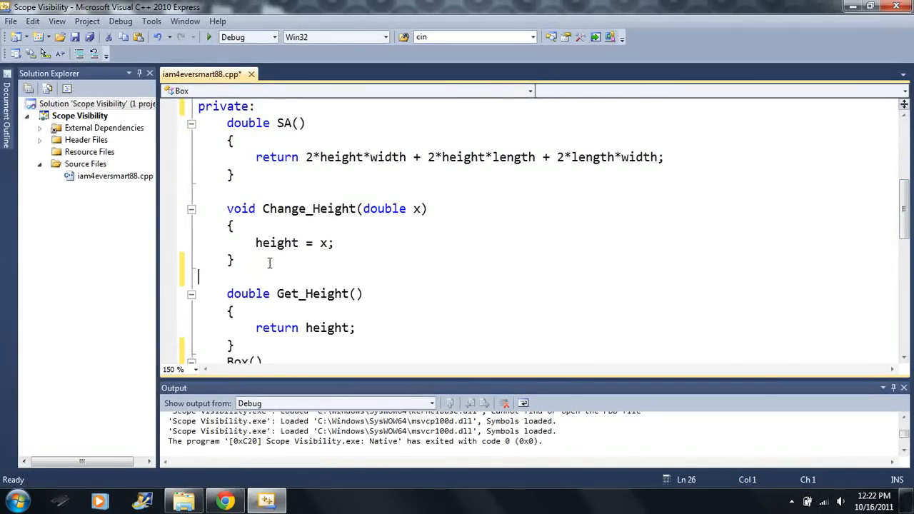
text(publick)
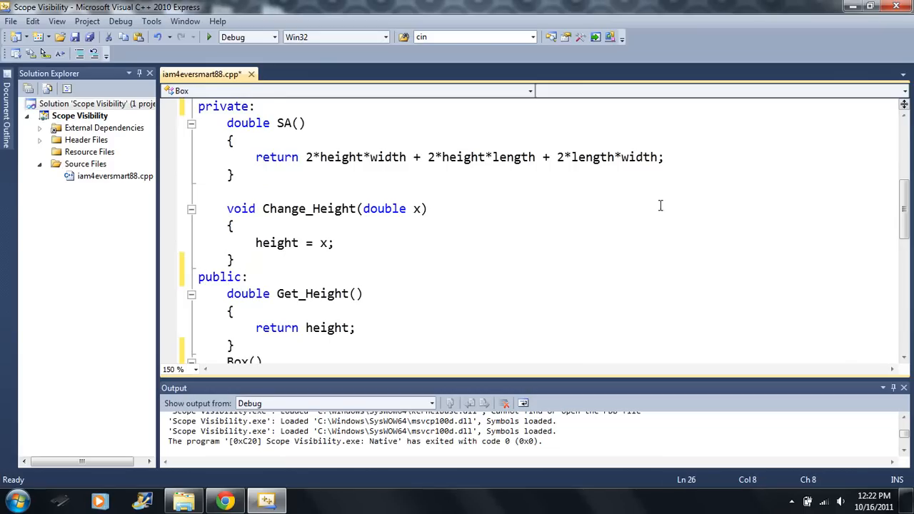
scroll(down, 3)
text(Box A;)
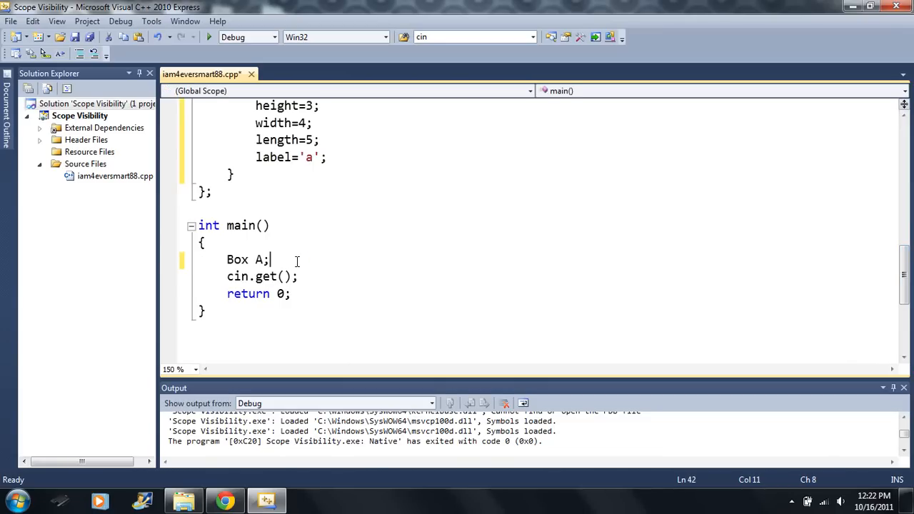
Write 'A.' in main to list Box's members in IntelliSense
text(A.)
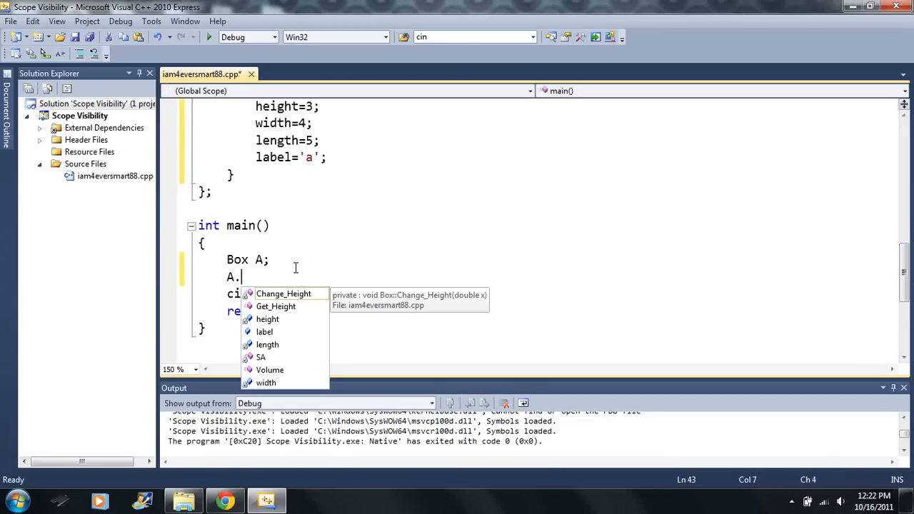
mouse_move(277, 369)
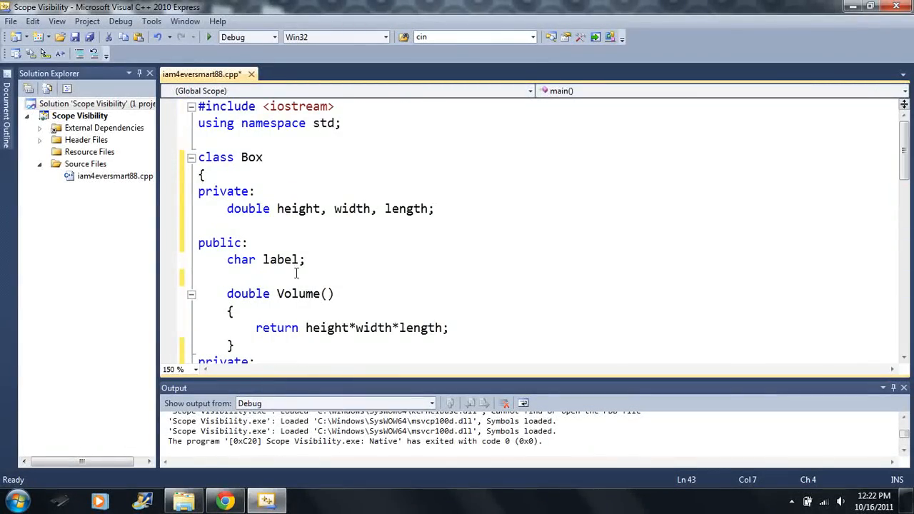
scroll(down, 3)
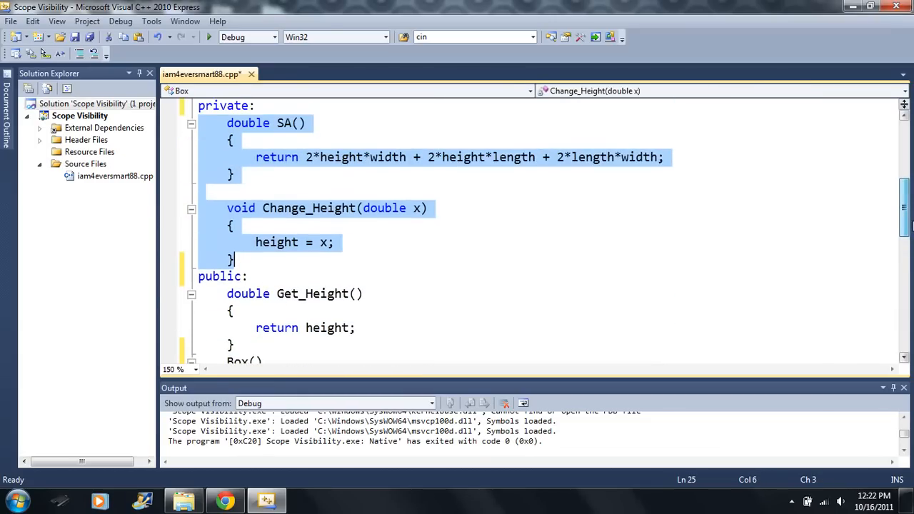
Add a 'private:' label on the line above the Box() constructor
scroll(down, 3)
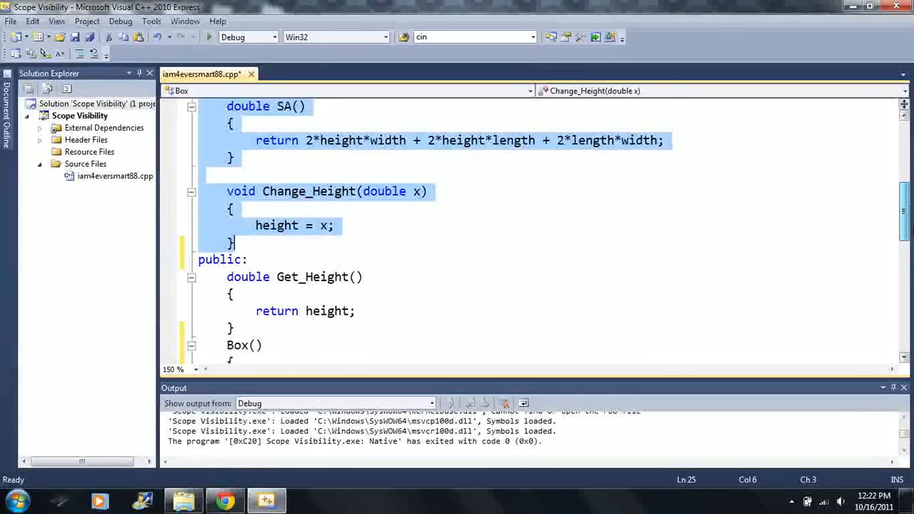
scroll(down, 3)
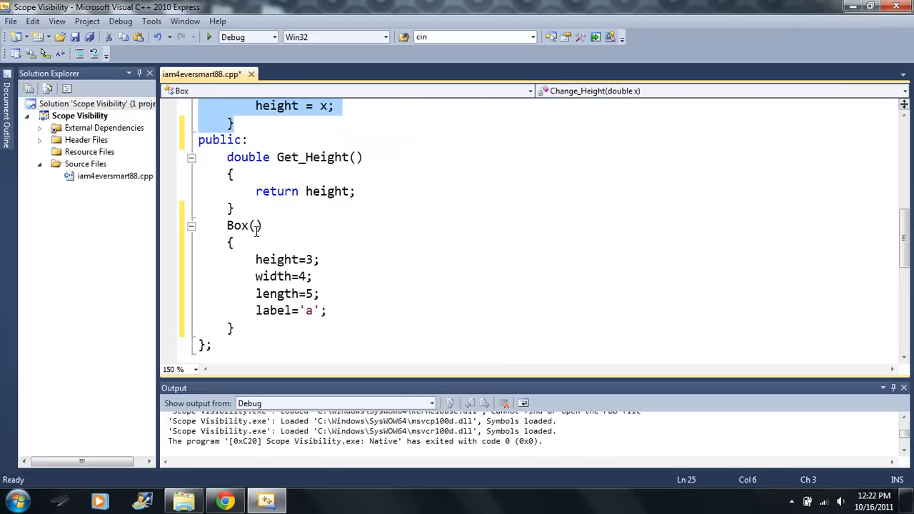
mouse_move(323, 166)
text(pri)
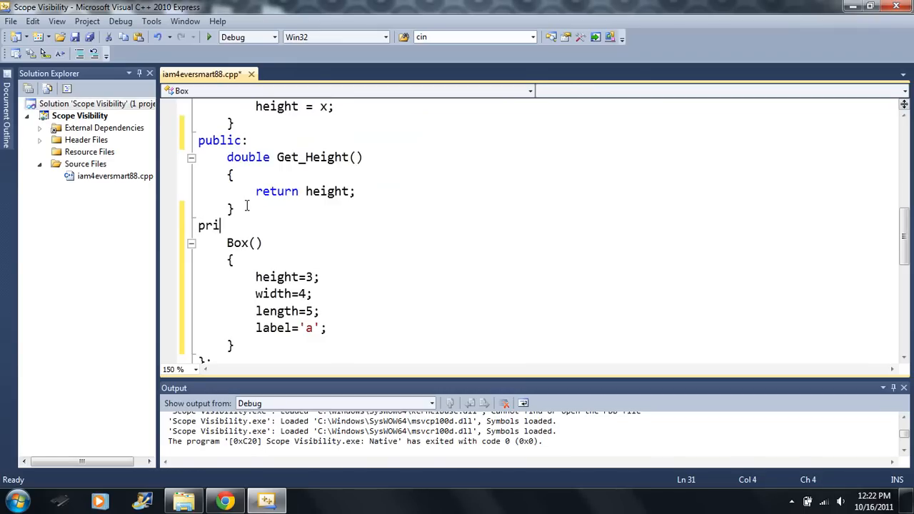
text(vate:)
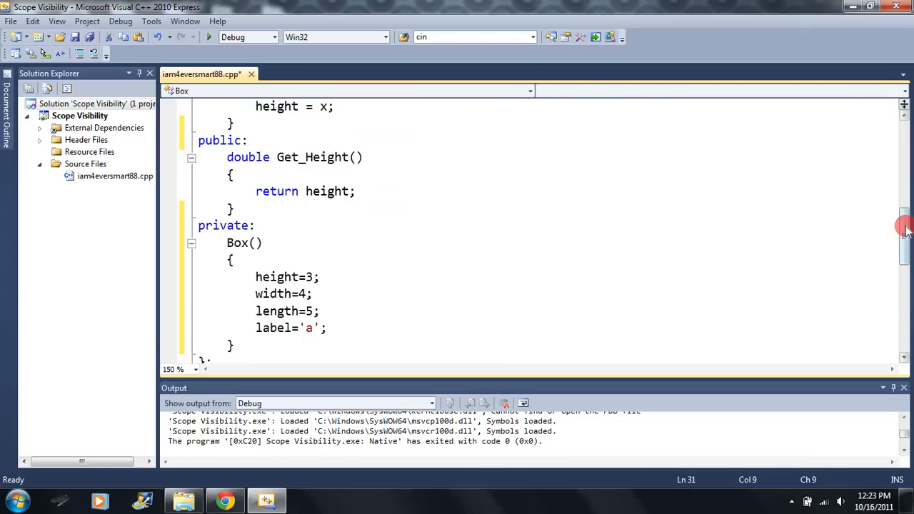
scroll(down, 3)
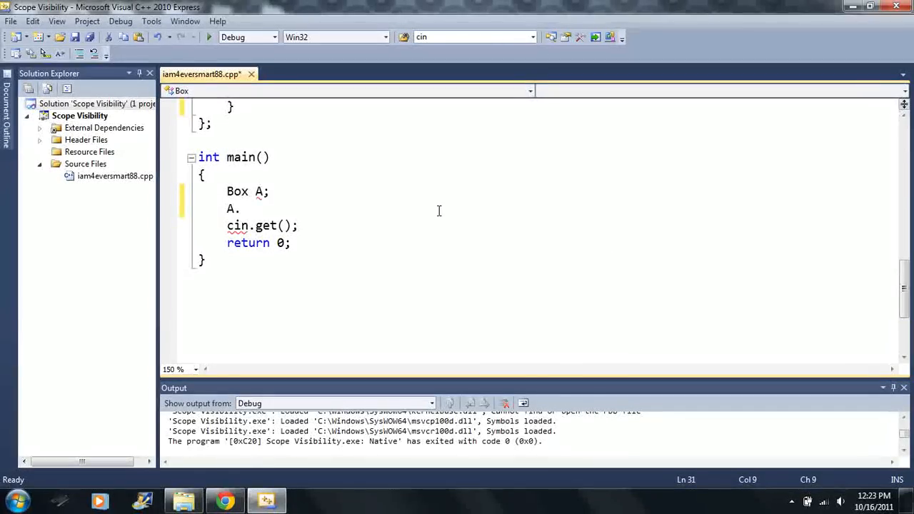
mouse_move(457, 208)
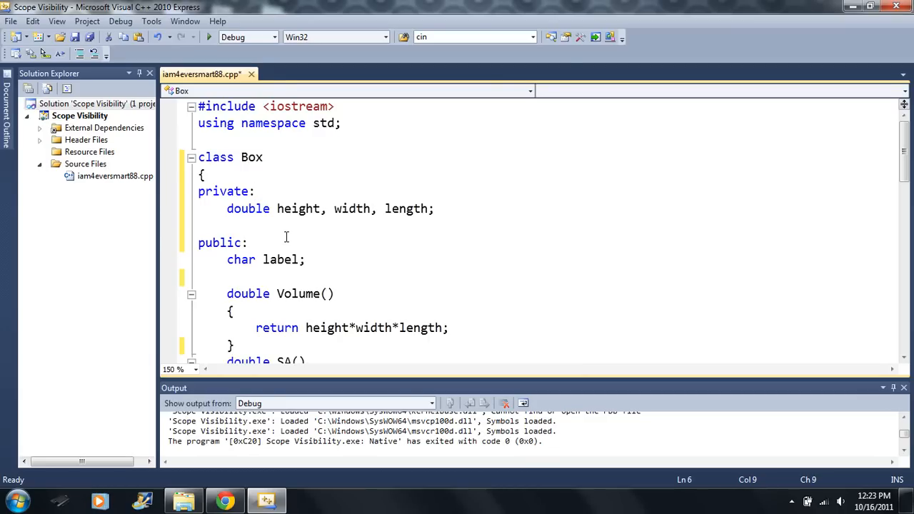
click(254, 191)
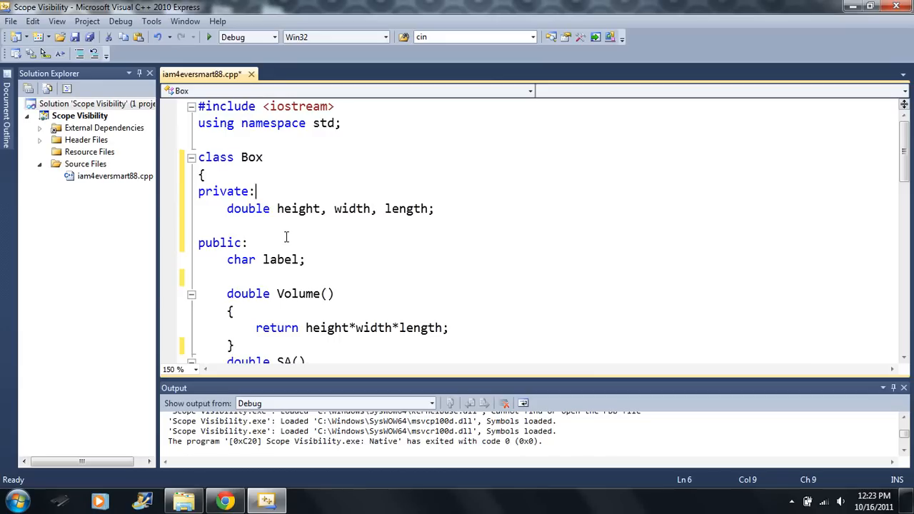